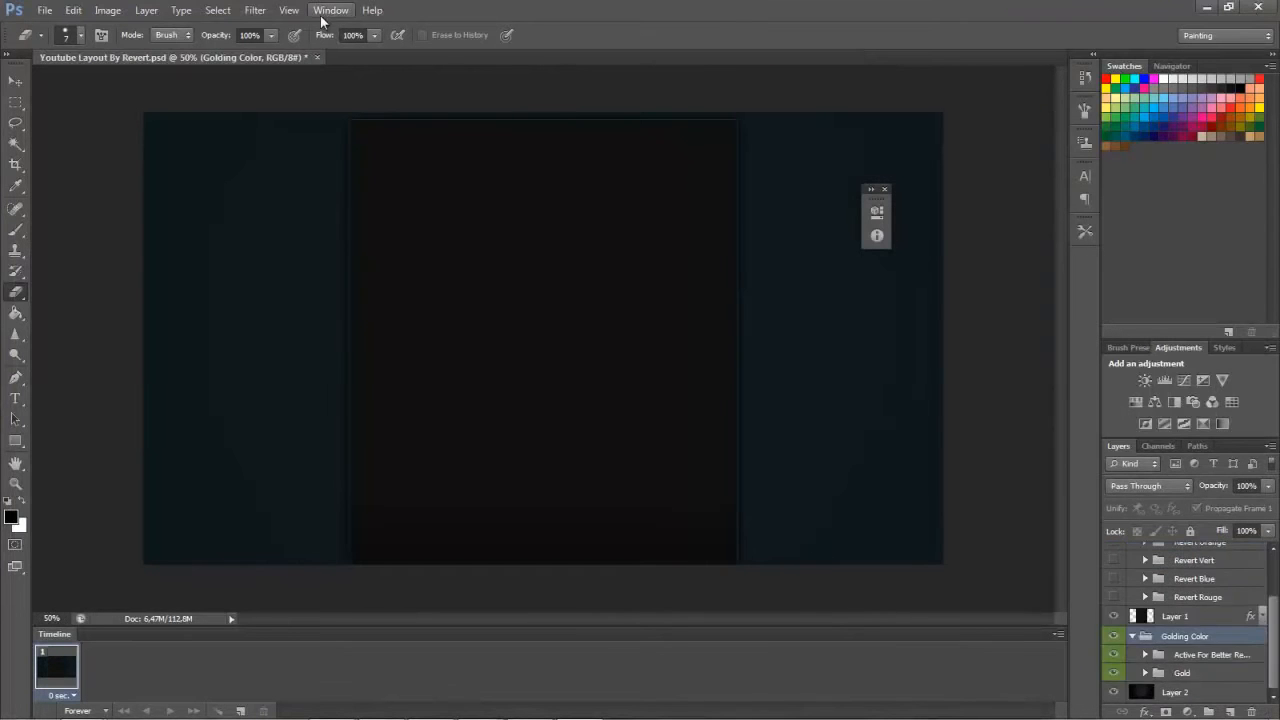
Bring up the duplicate settings for the Golding Color group.
{"action": "left_click", "coordinate": [456, 56]}
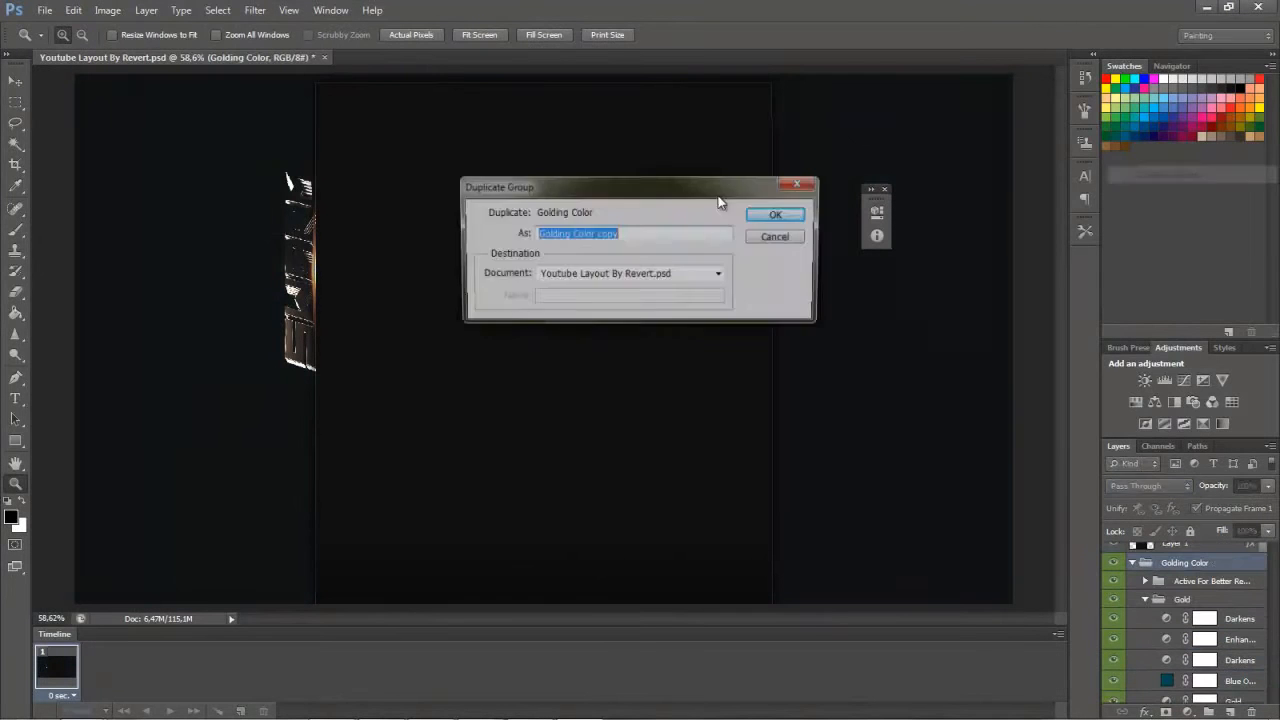
Confirm the Golding Color copy and add Layer 7 in Overlay mode at 31% opacity.
{"action": "left_click", "coordinate": [776, 214]}
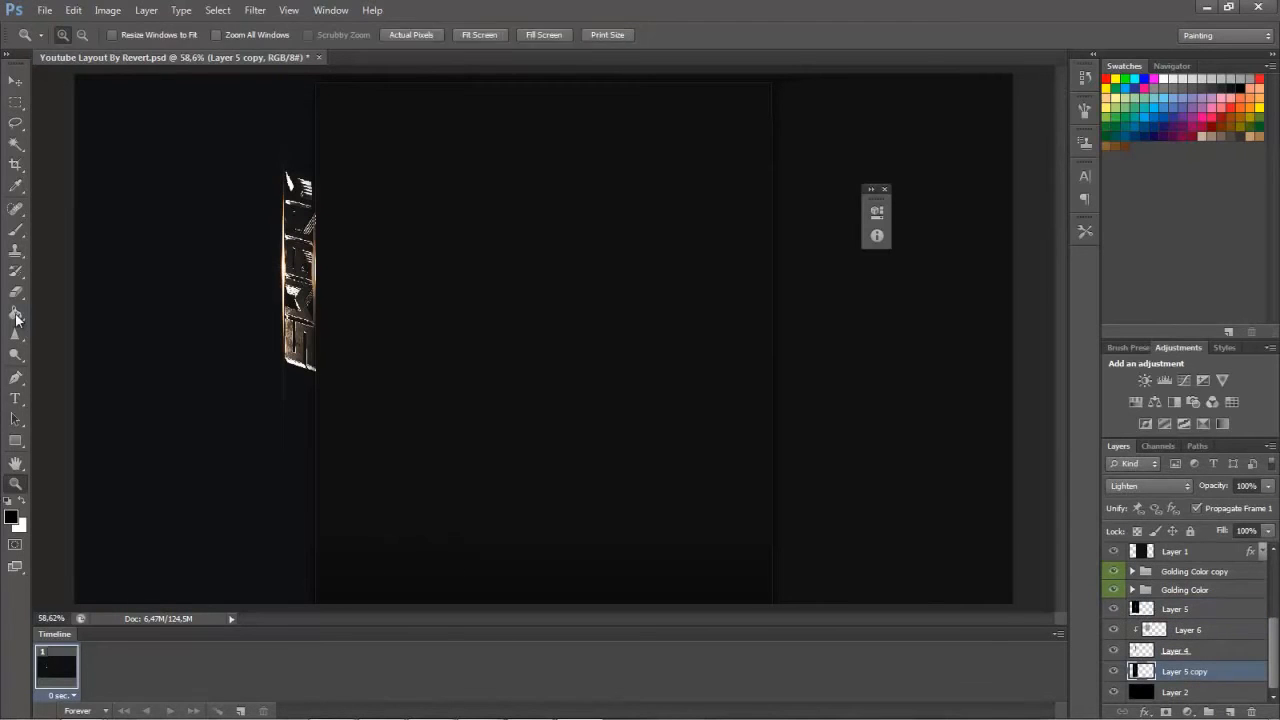
{"action": "left_click", "coordinate": [1184, 630]}
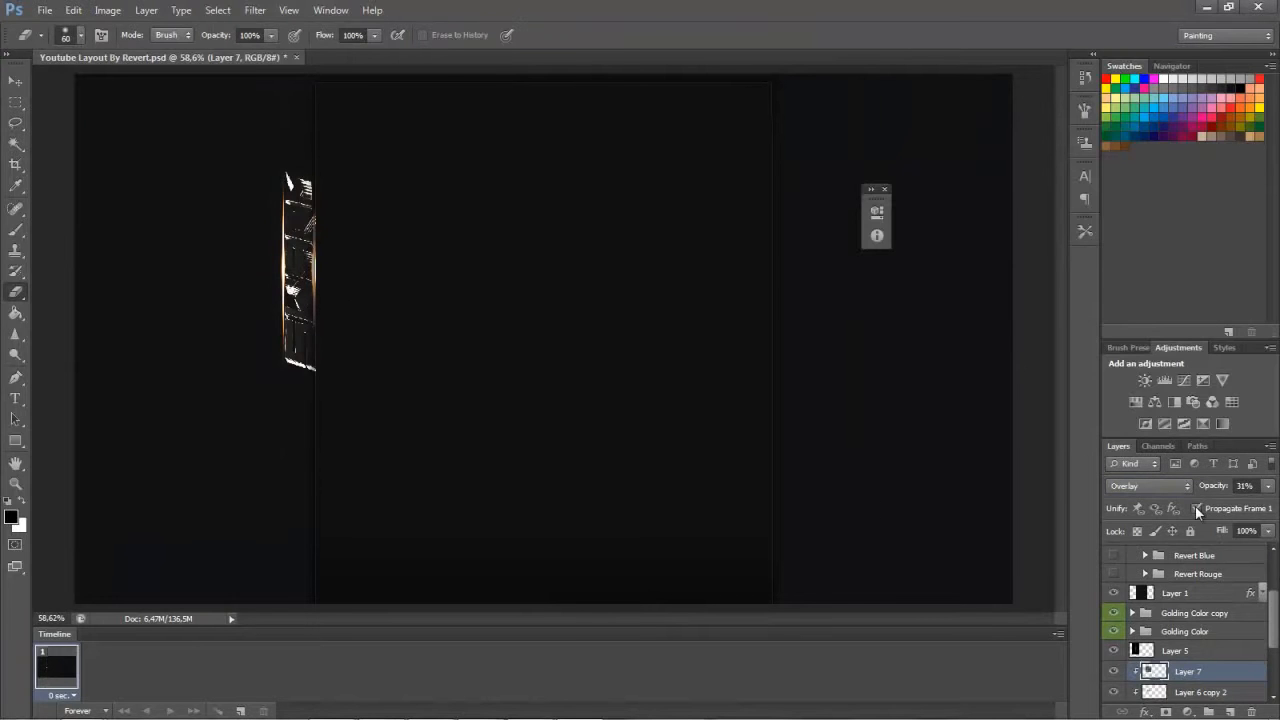
Paste the orange nebula image as Layer 5 copy and transform it over the left side.
{"action": "left_click", "coordinate": [400, 56]}
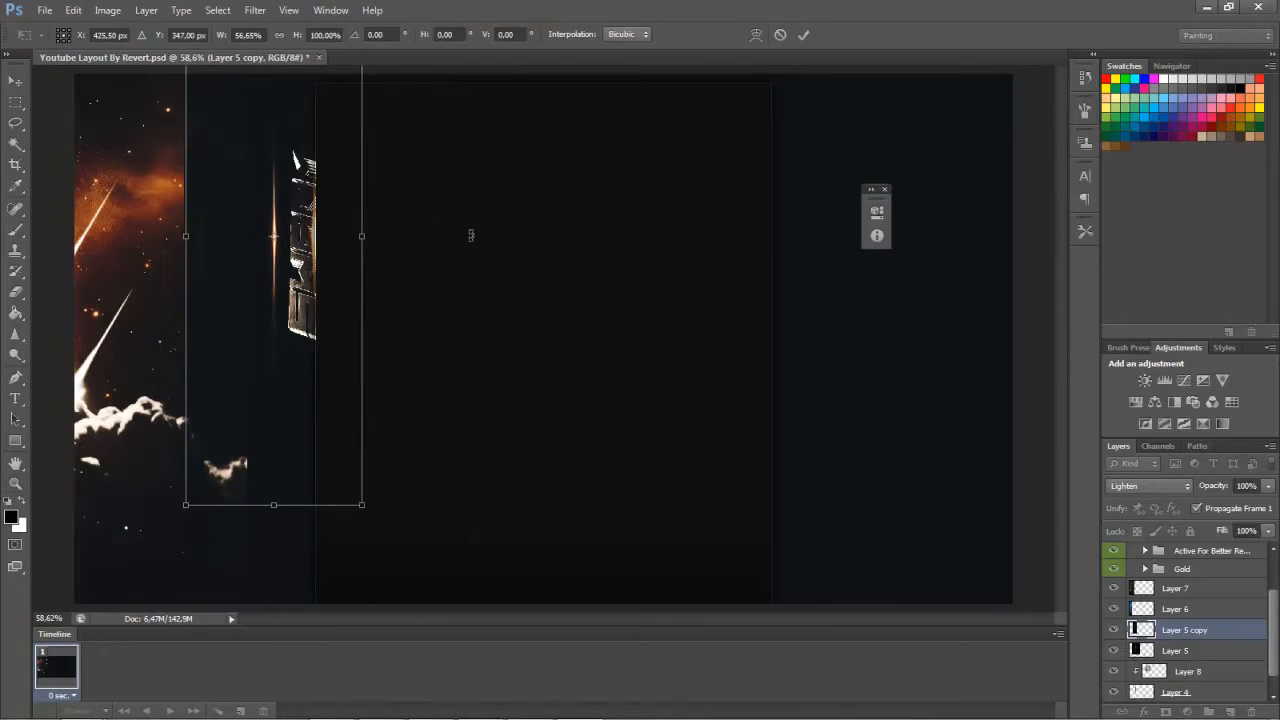
Duplicate Layer 10 again as Layer 10 copy 2 to thicken the streak.
{"action": "left_click", "coordinate": [1176, 590]}
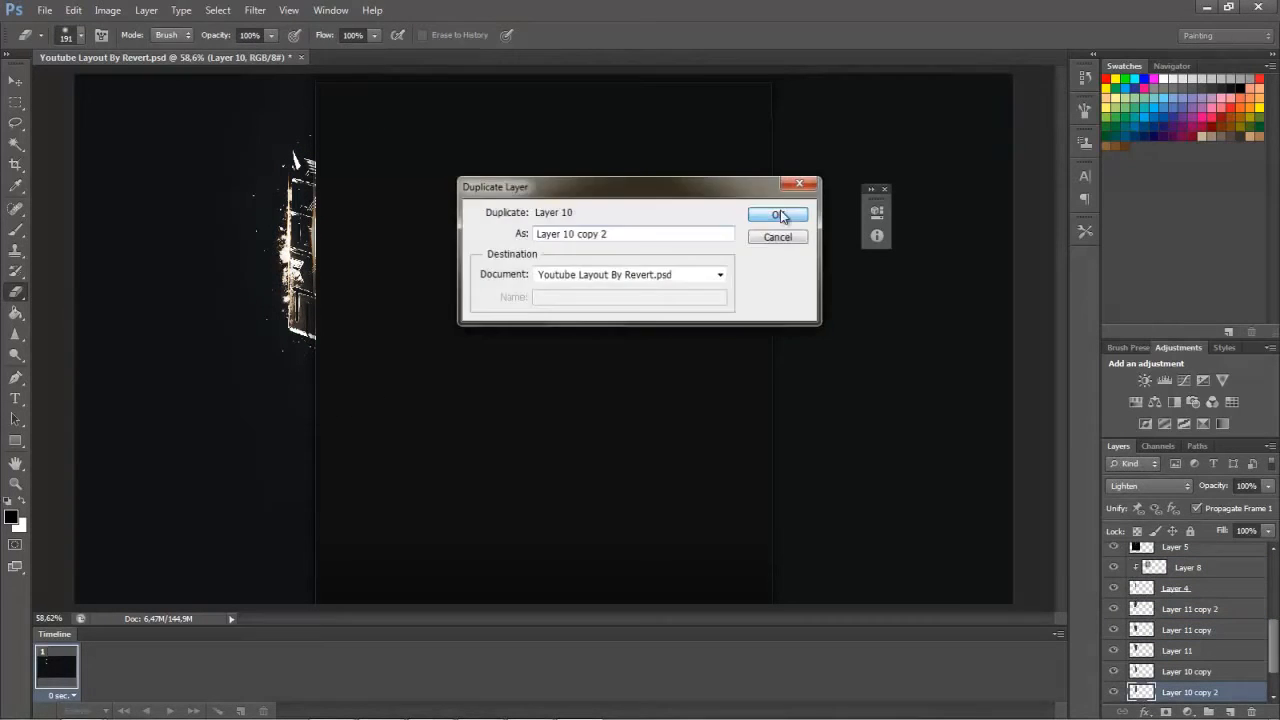
Make two more Layer 10 copies and set the new text colour to white.
{"action": "left_click", "coordinate": [780, 214]}
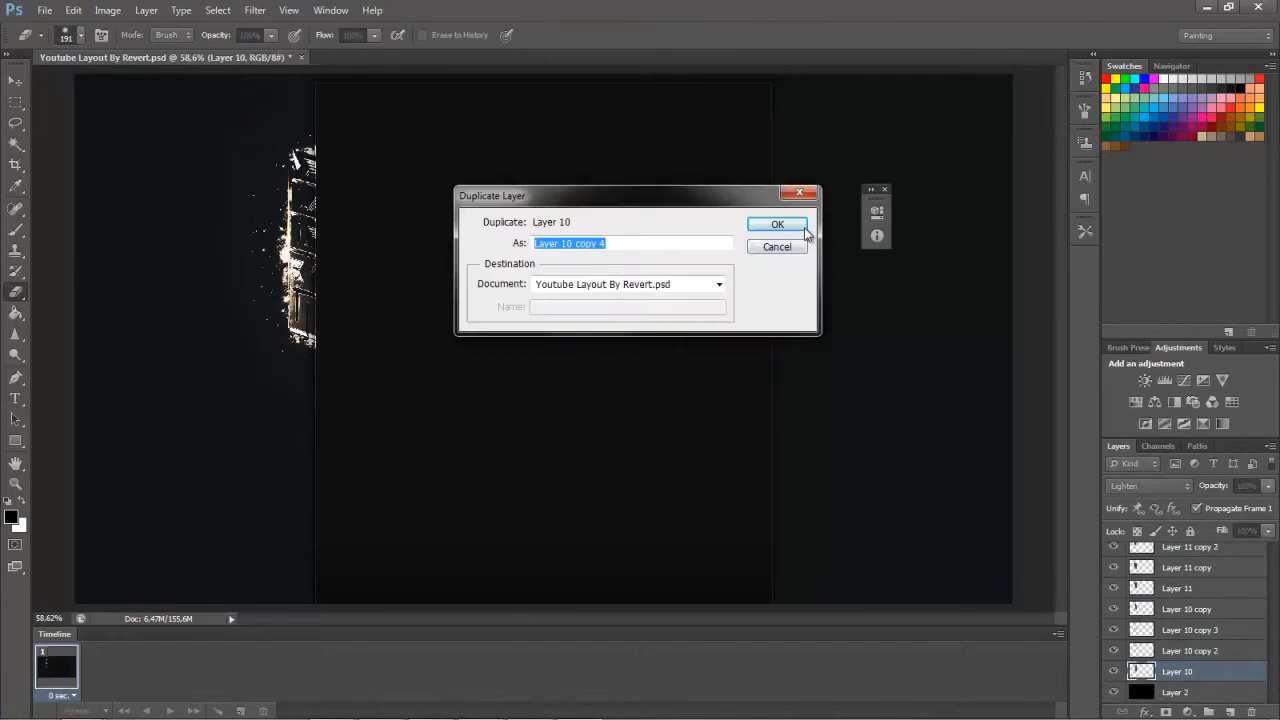
{"action": "left_click", "coordinate": [776, 224]}
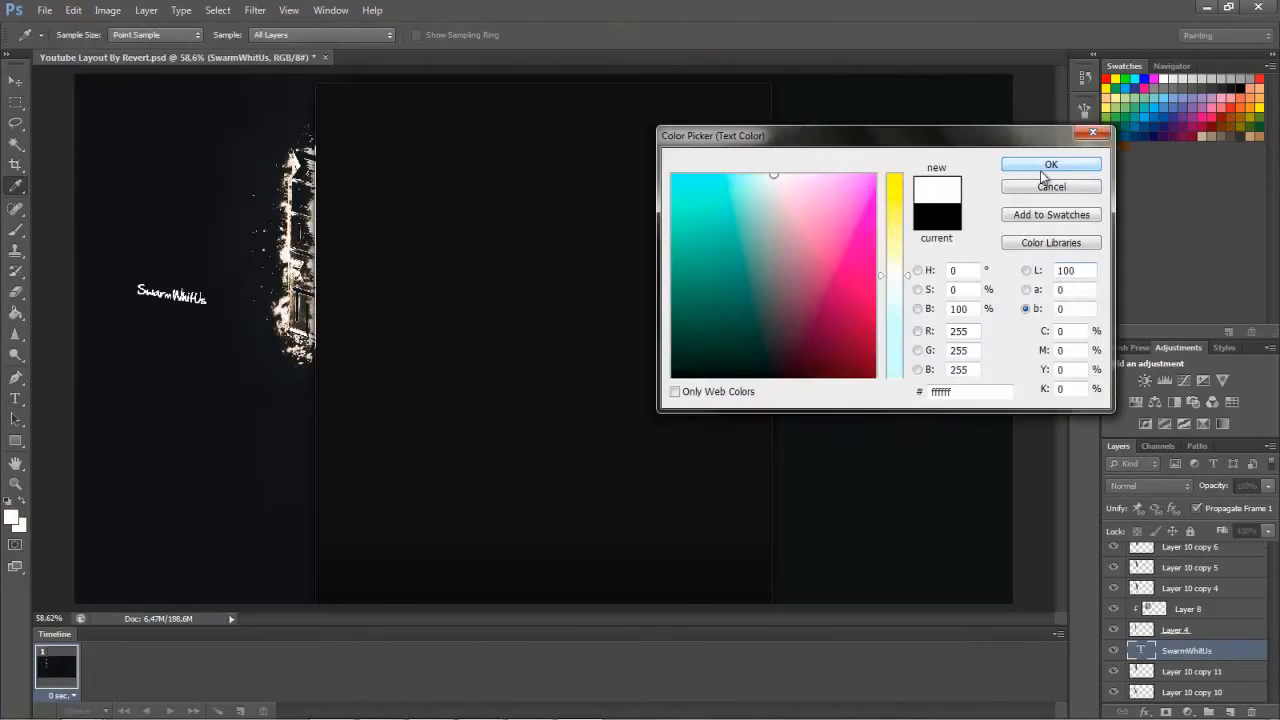
{"action": "left_click", "coordinate": [1050, 164]}
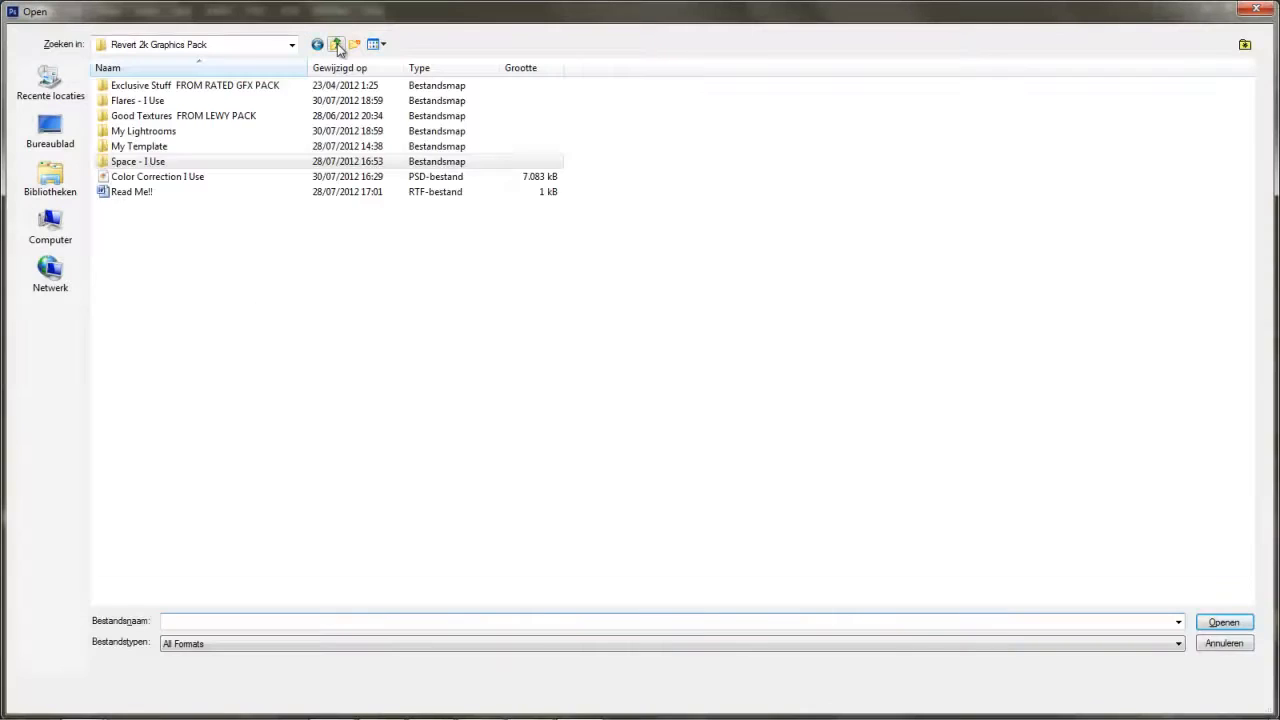